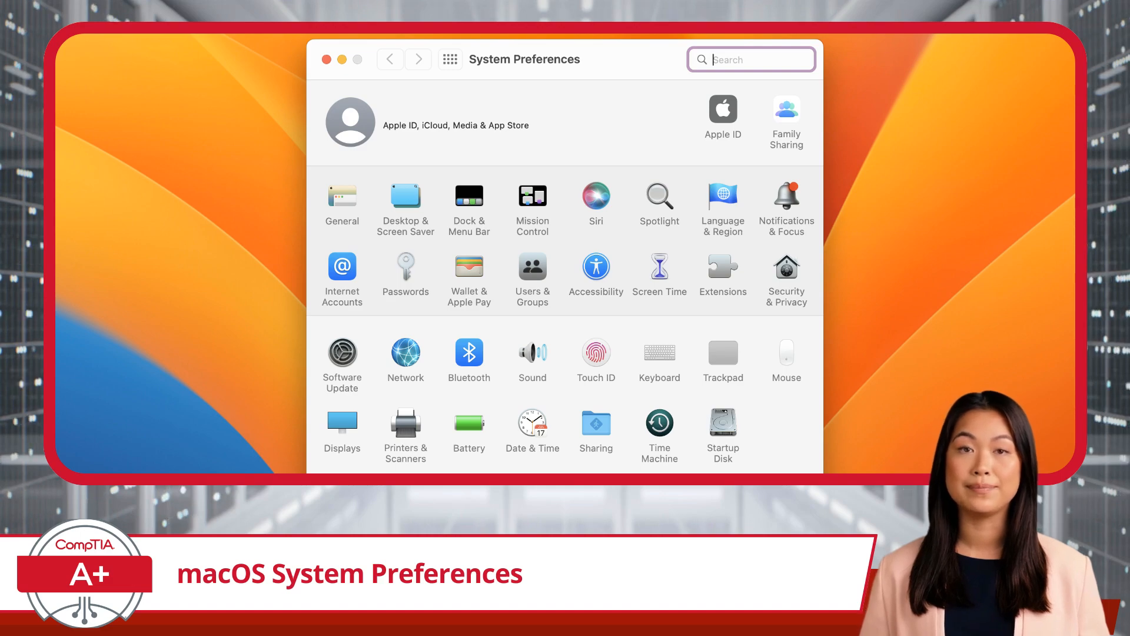
- Reveal the Privacy & Security 'Allow accessories to connect' choices from the Security section
{"action": "left_click", "coordinate": [341, 423]}
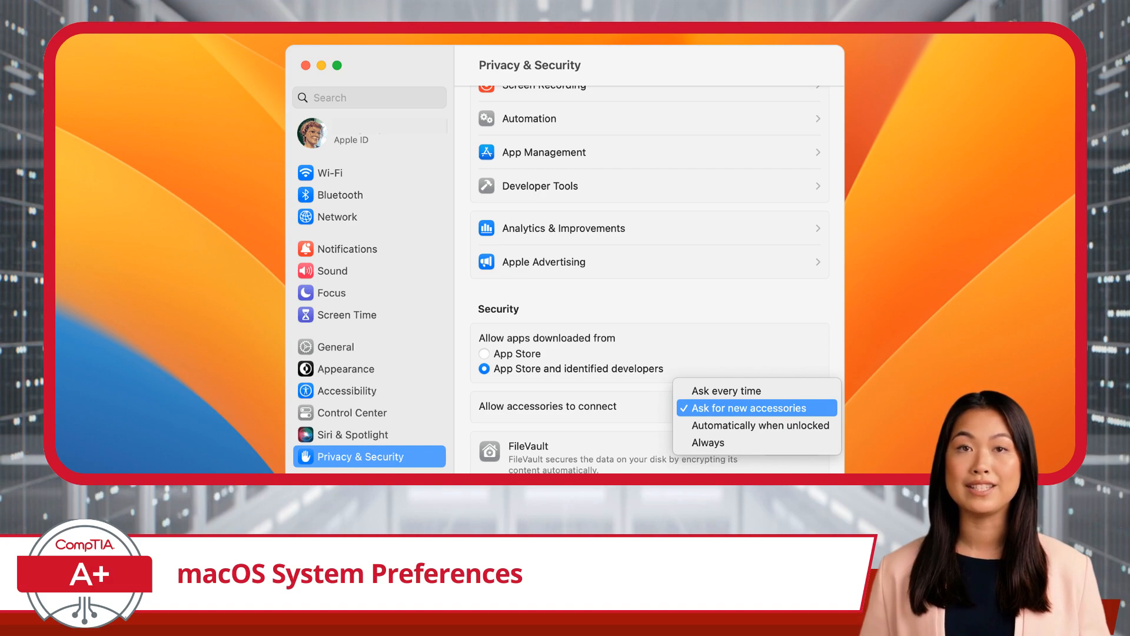
{"action": "left_click", "coordinate": [353, 390]}
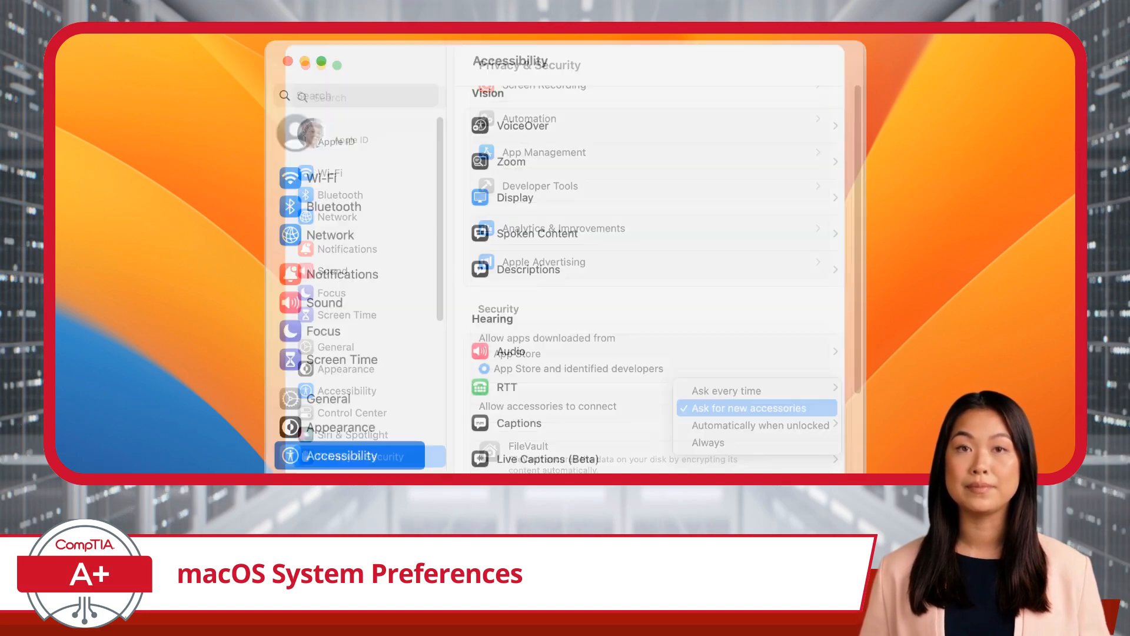